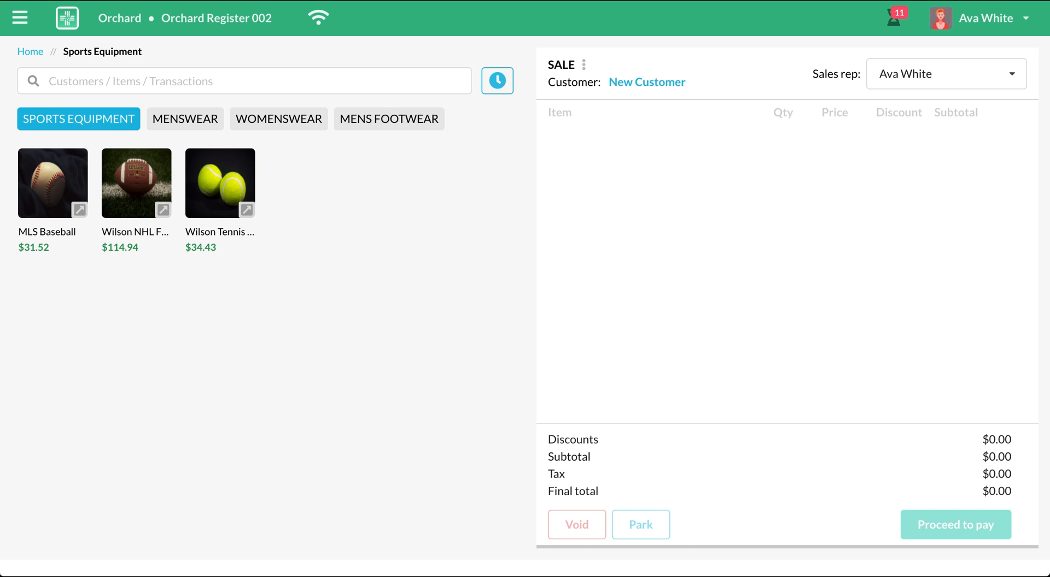
pyautogui.moveTo(19, 19)
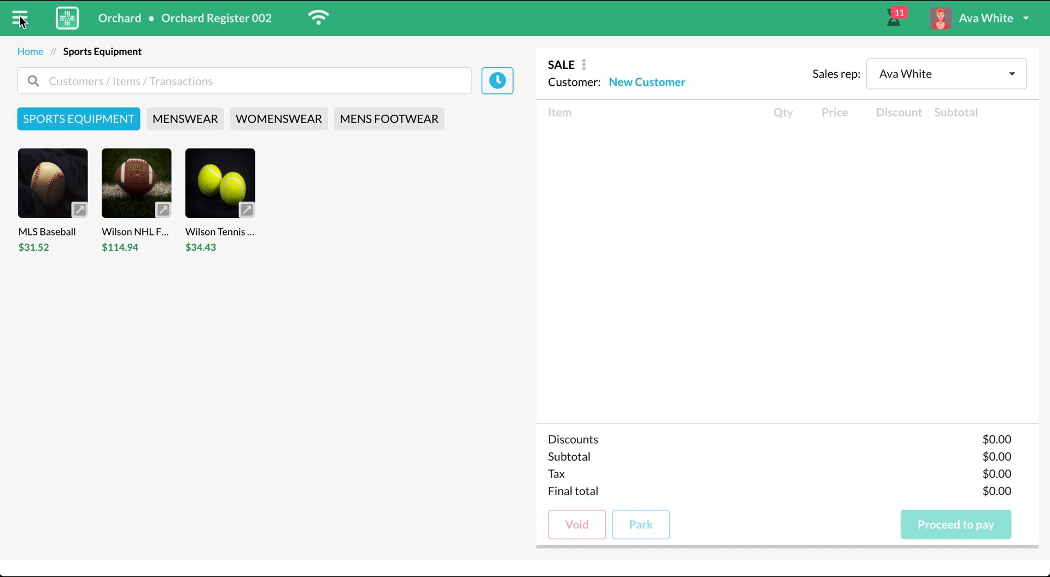
# Step: Search the catalogue for 'bas' and add MLS Baseball at qty 1, total $31.52
pyautogui.click(20, 18)
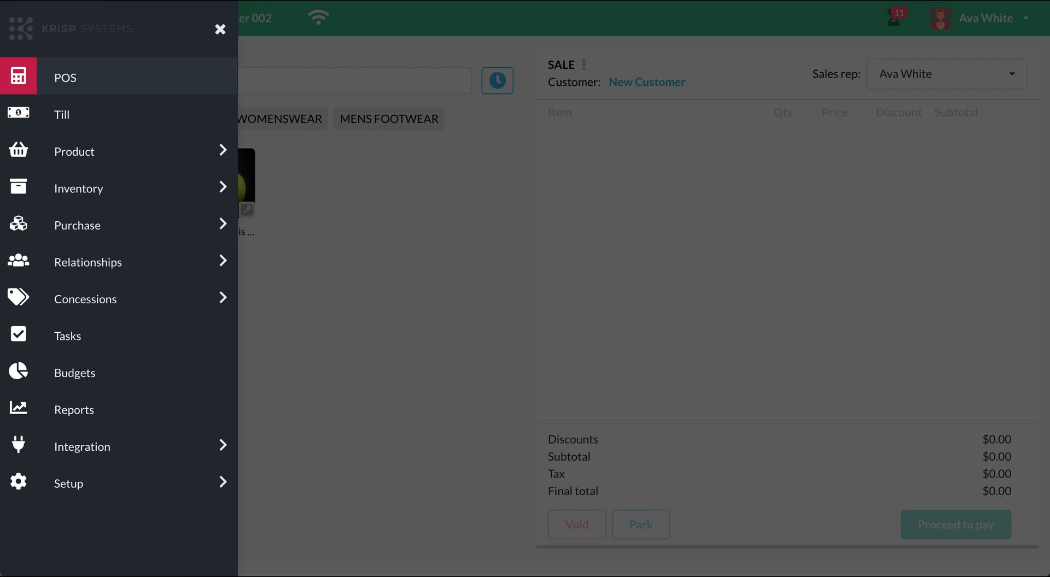
pyautogui.moveTo(211, 41)
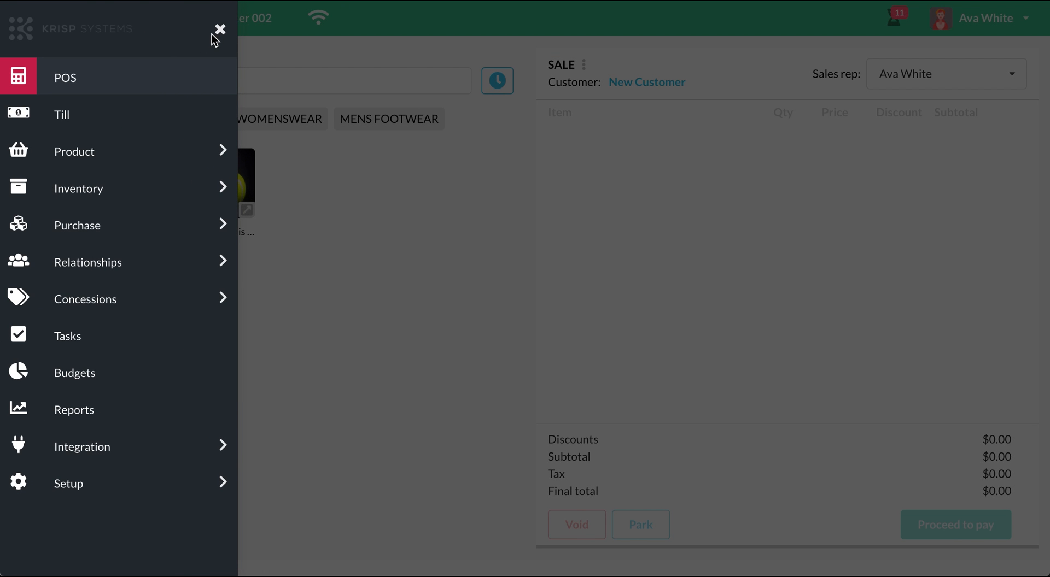
pyautogui.click(220, 31)
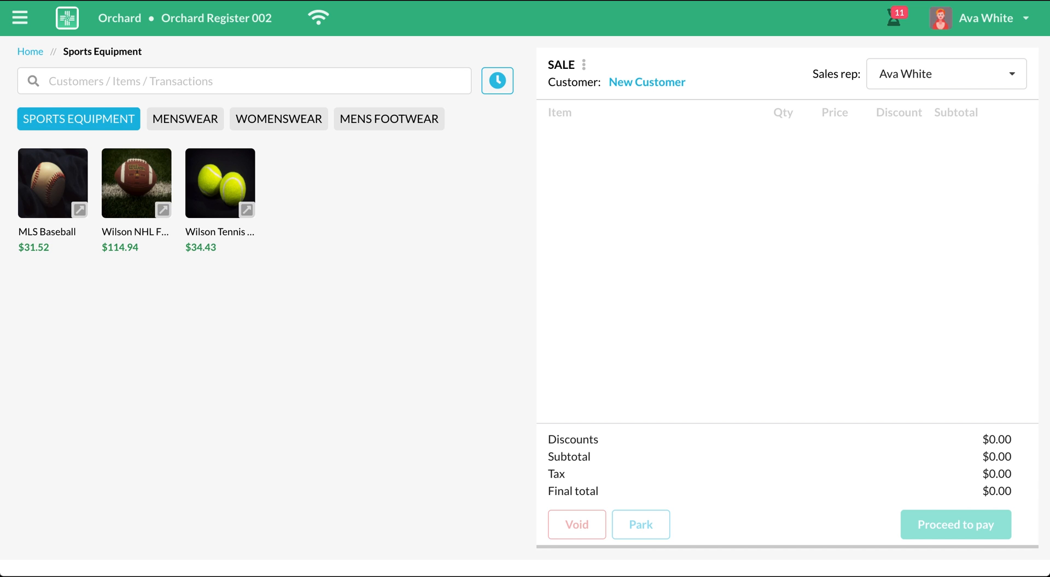
pyautogui.click(244, 81)
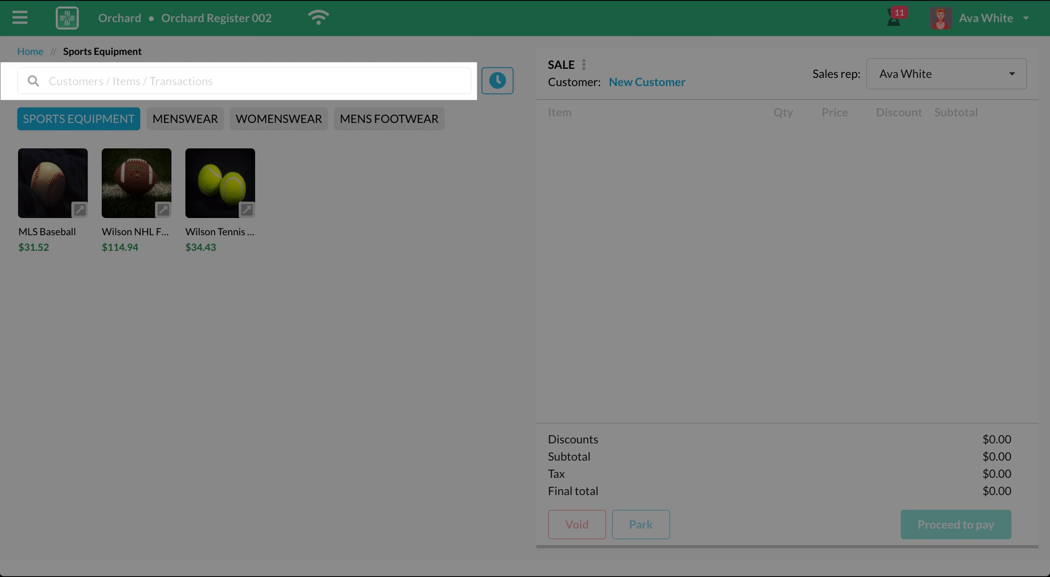
pyautogui.click(241, 81)
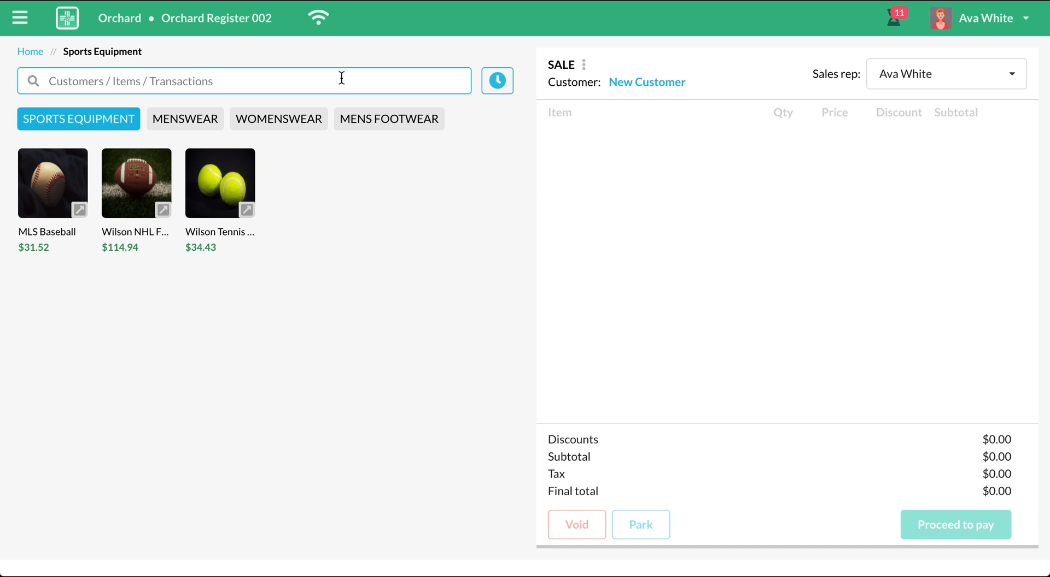
pyautogui.write('bas')
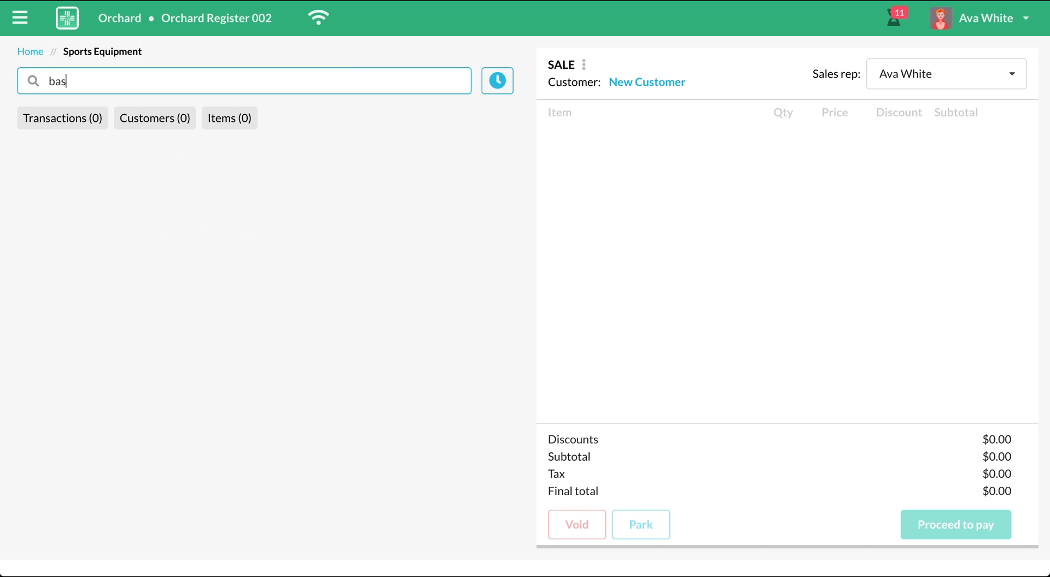
pyautogui.click(228, 118)
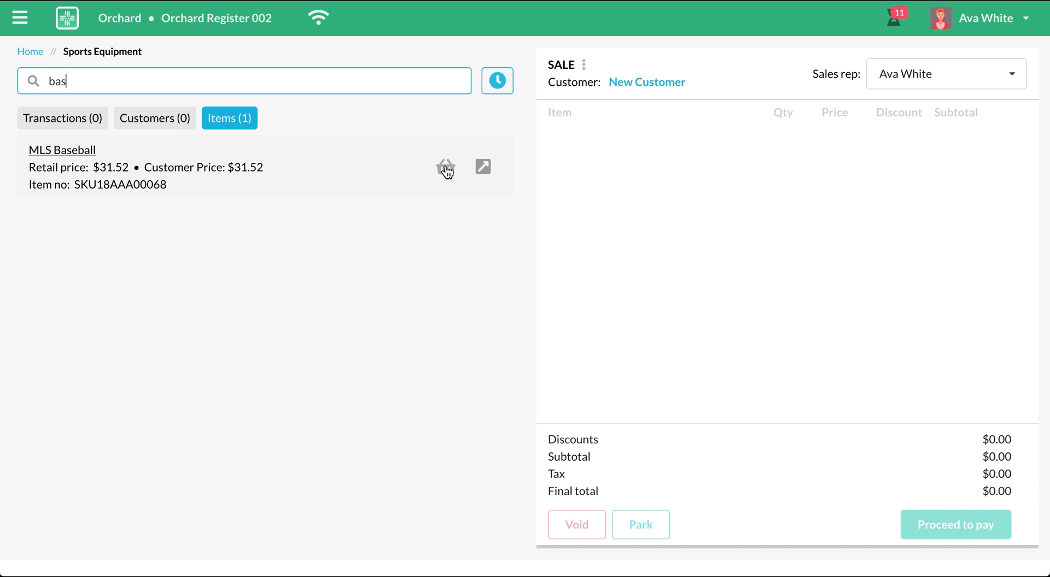
pyautogui.click(445, 168)
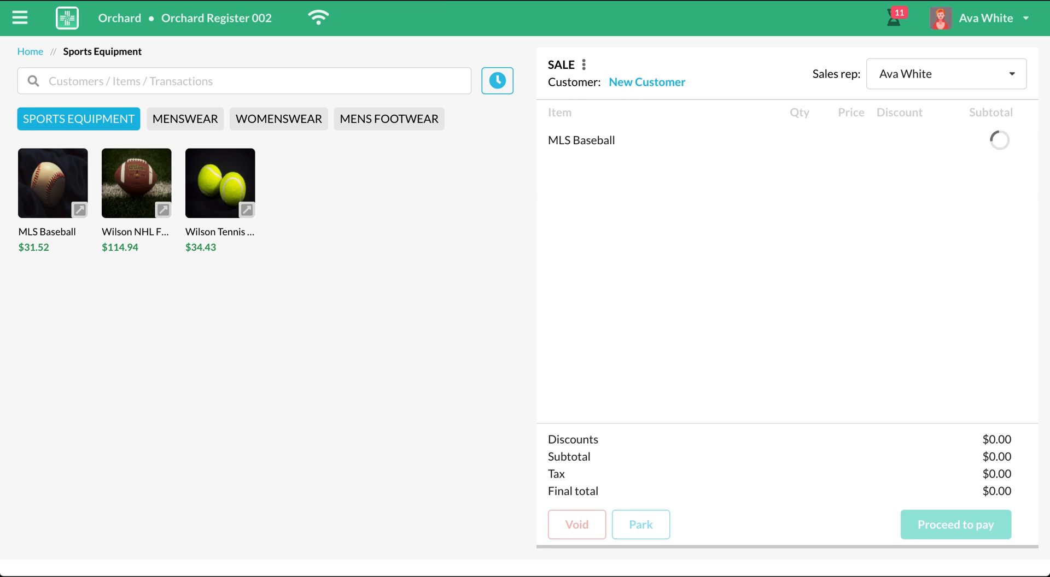
pyautogui.click(53, 183)
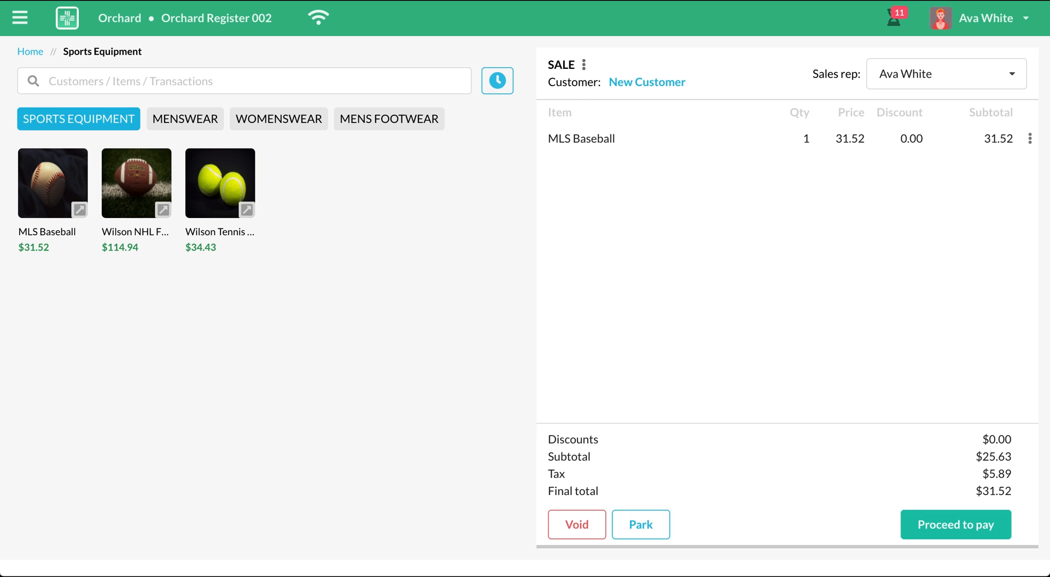
pyautogui.moveTo(252, 127)
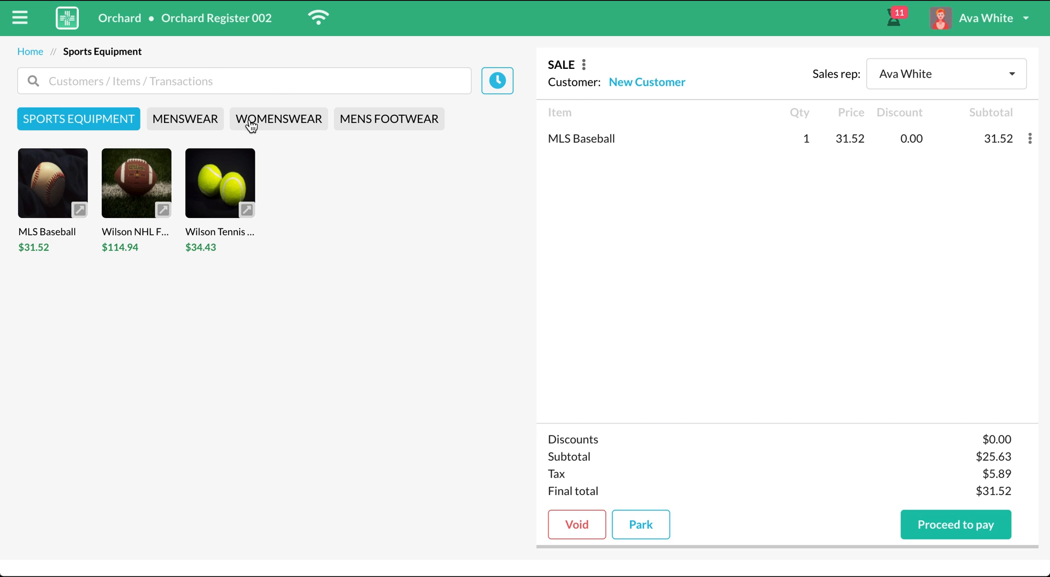
# Step: Add a Wilson Tennis Ball from the product tiles, bringing the total to $65.95
pyautogui.click(220, 182)
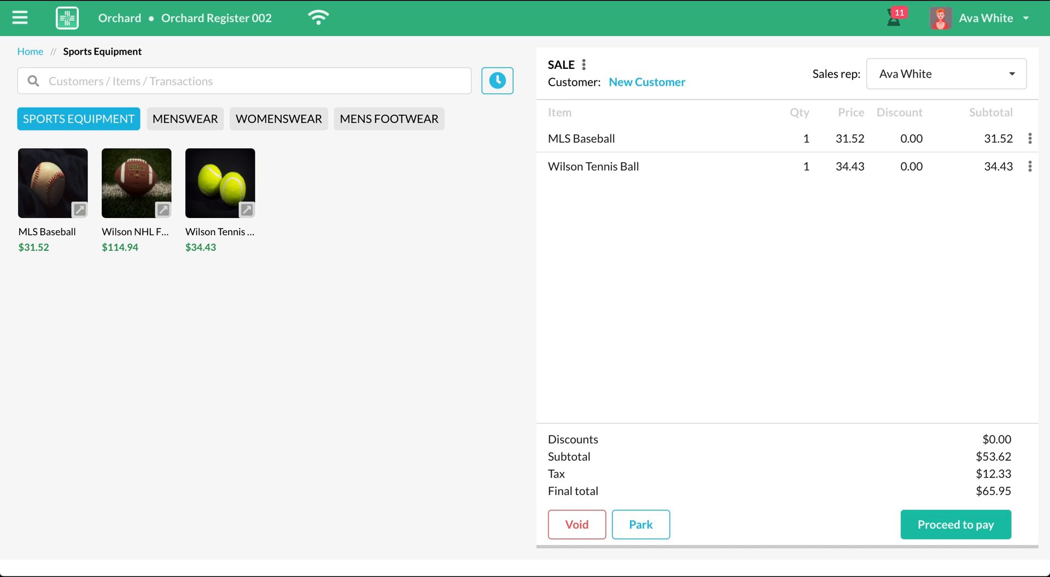
pyautogui.moveTo(646, 82)
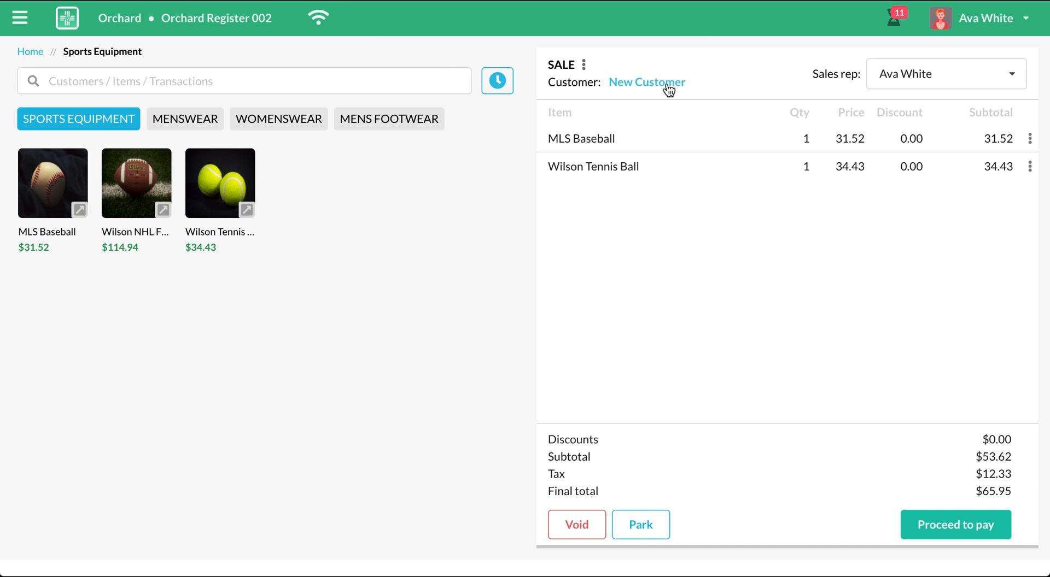
pyautogui.click(646, 83)
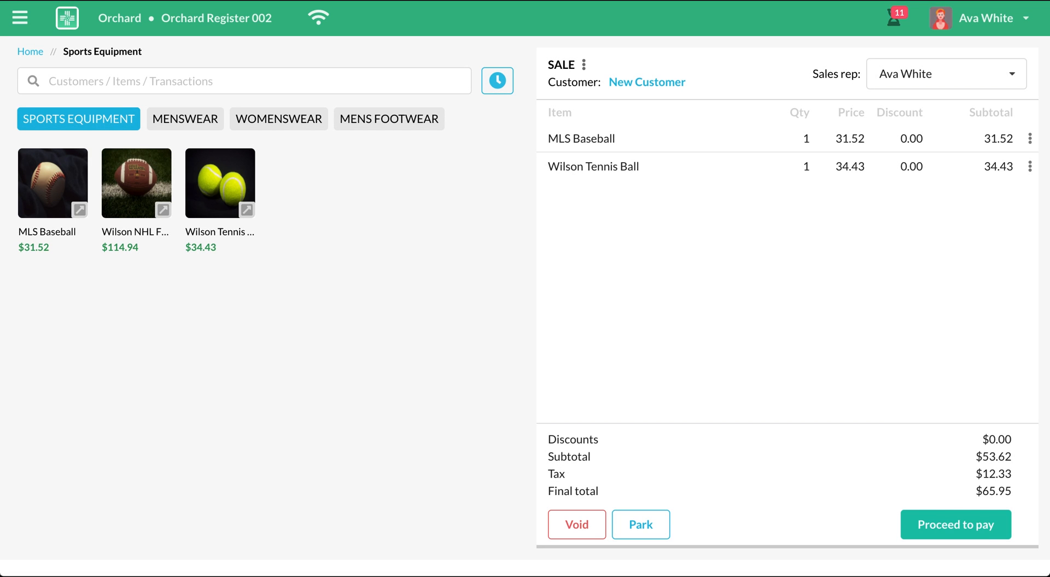
pyautogui.click(244, 81)
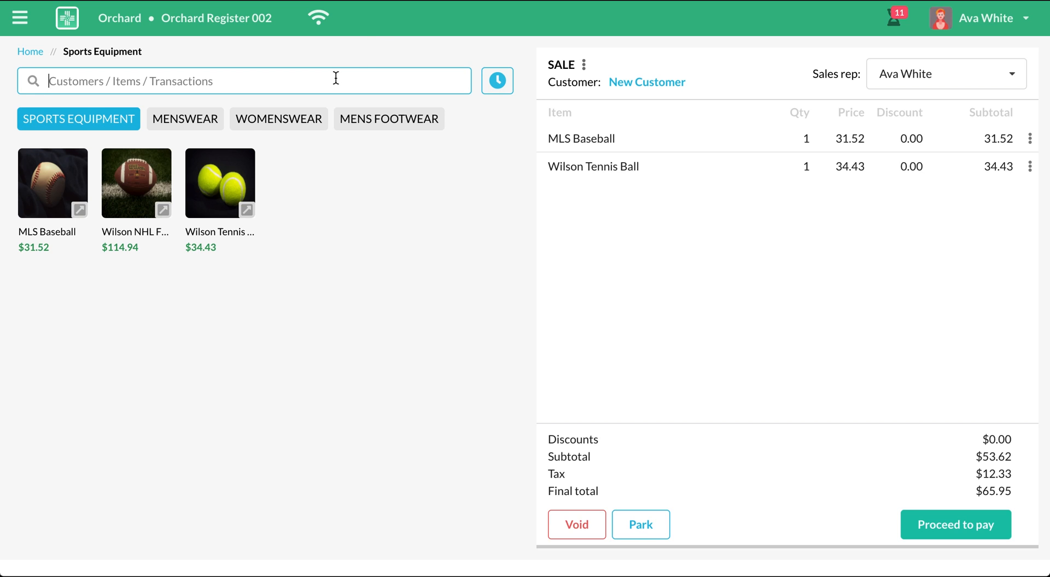
pyautogui.write('adam')
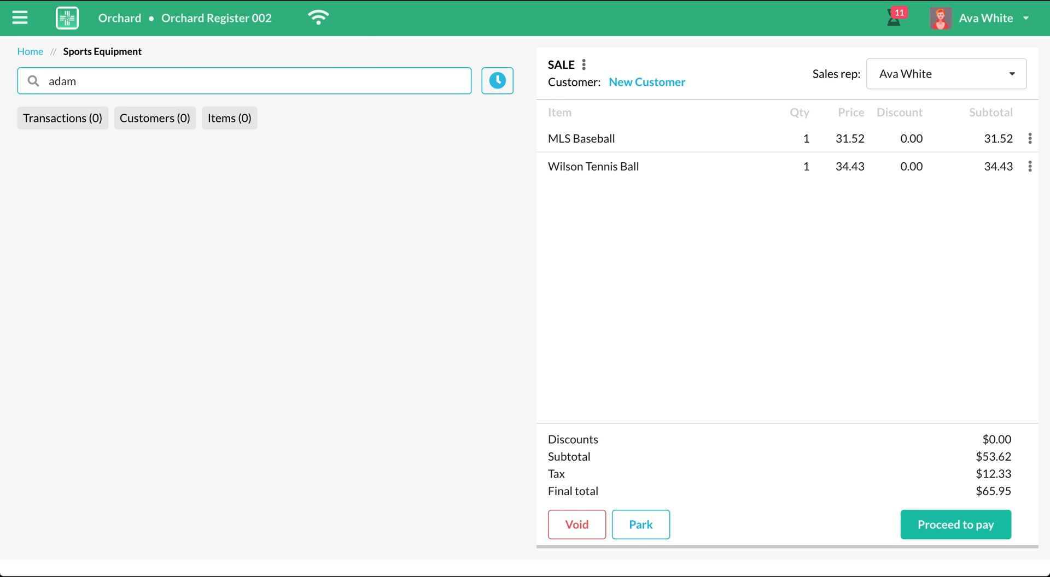
pyautogui.click(154, 118)
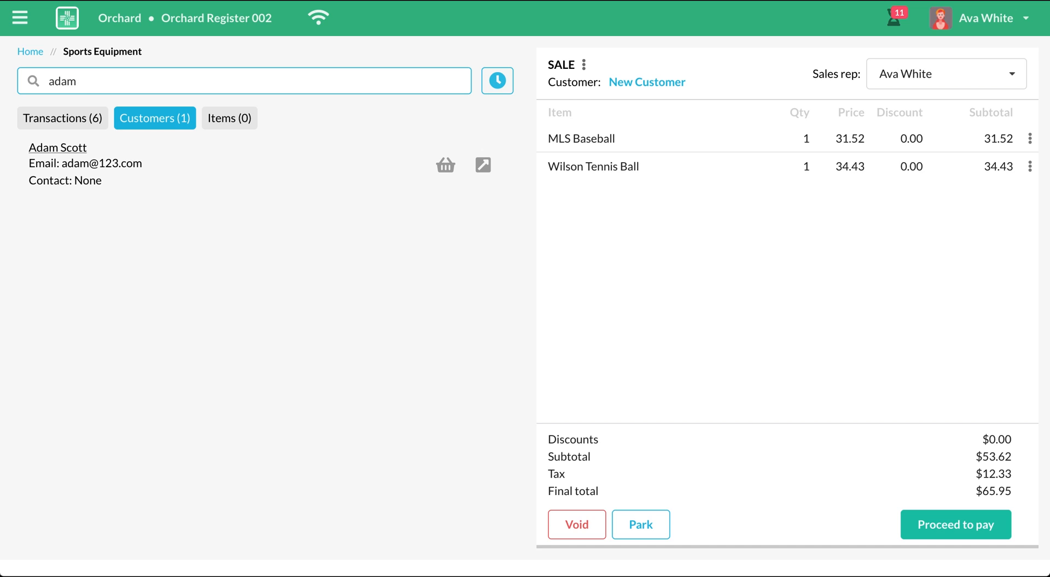
pyautogui.moveTo(384, 145)
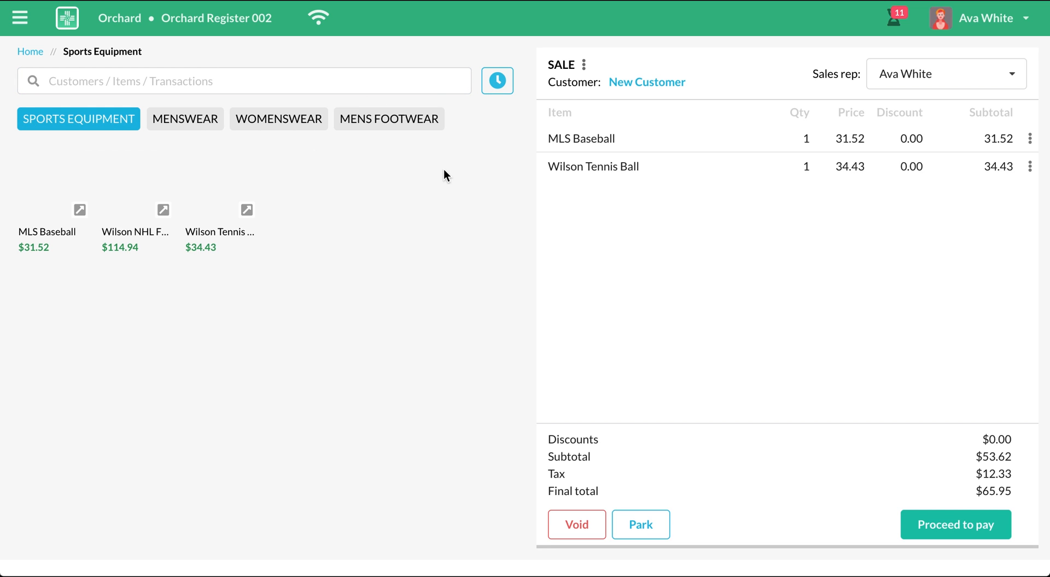
pyautogui.click(646, 82)
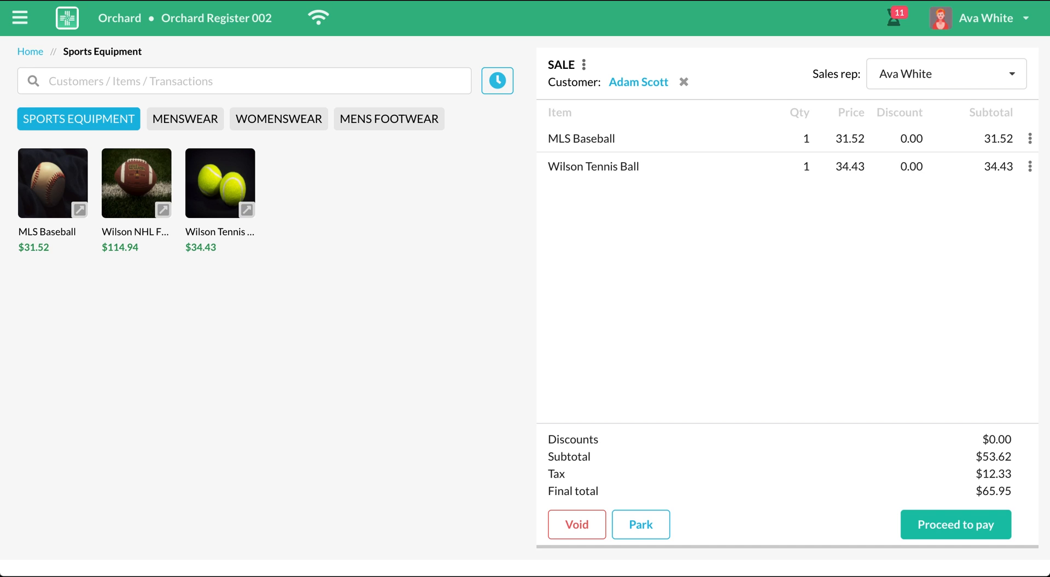
pyautogui.click(580, 64)
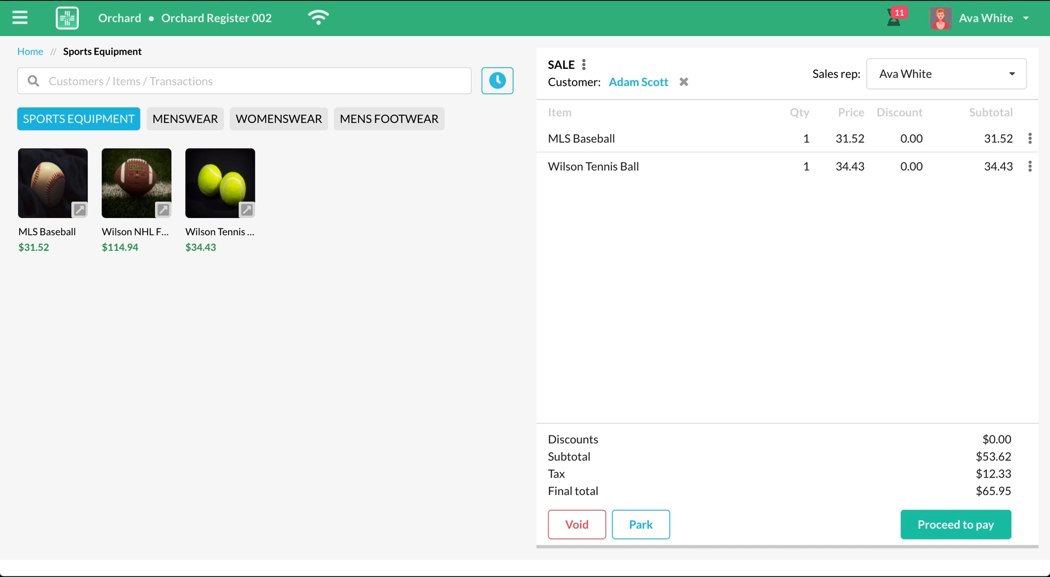
pyautogui.click(956, 525)
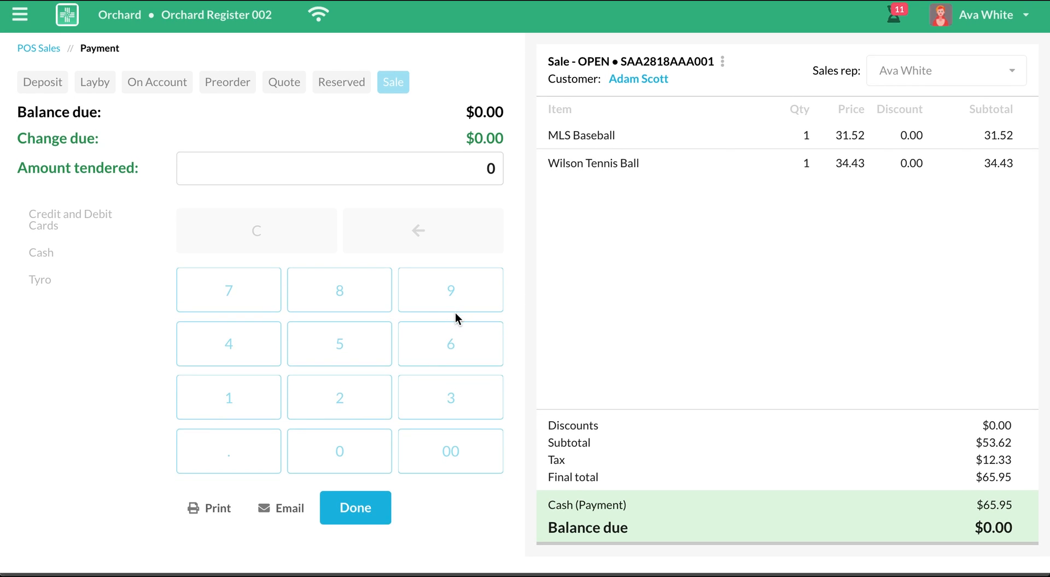
# Step: Finish the $65.95 cash-paid sale, returning to an empty $0.00 cart
pyautogui.click(354, 508)
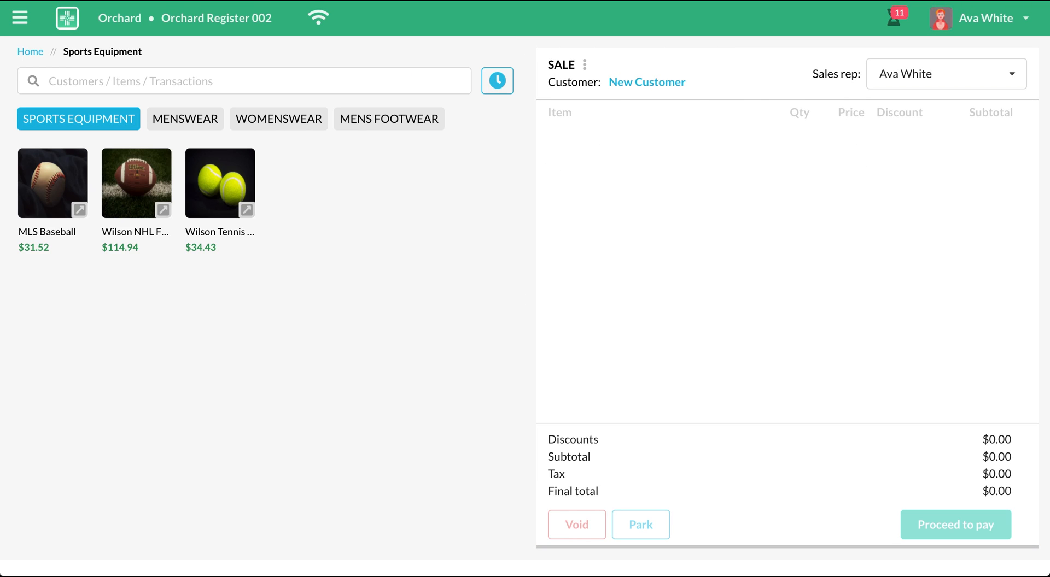